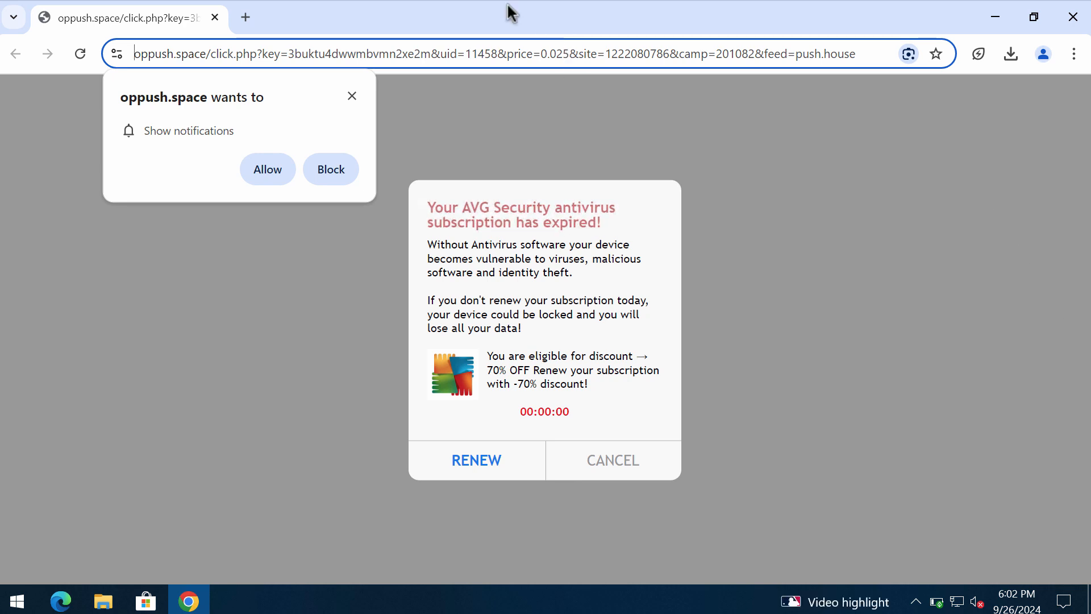
Close the Chrome window showing the fake AVG subscription-expired scam page
left_click(508, 53)
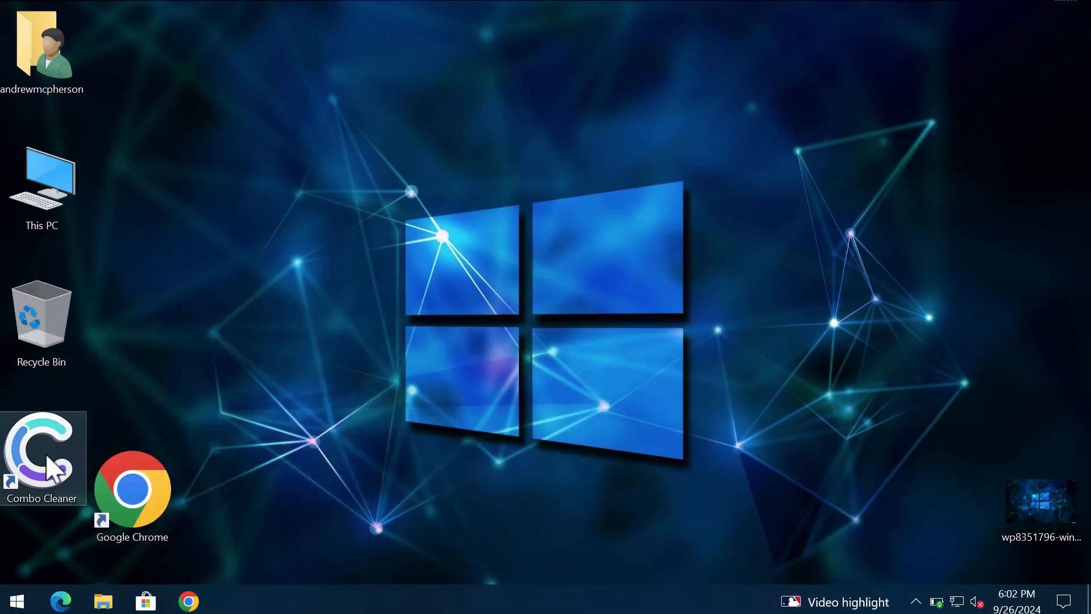
Launch Combo Cleaner from its desktop shortcut
double_click(41, 456)
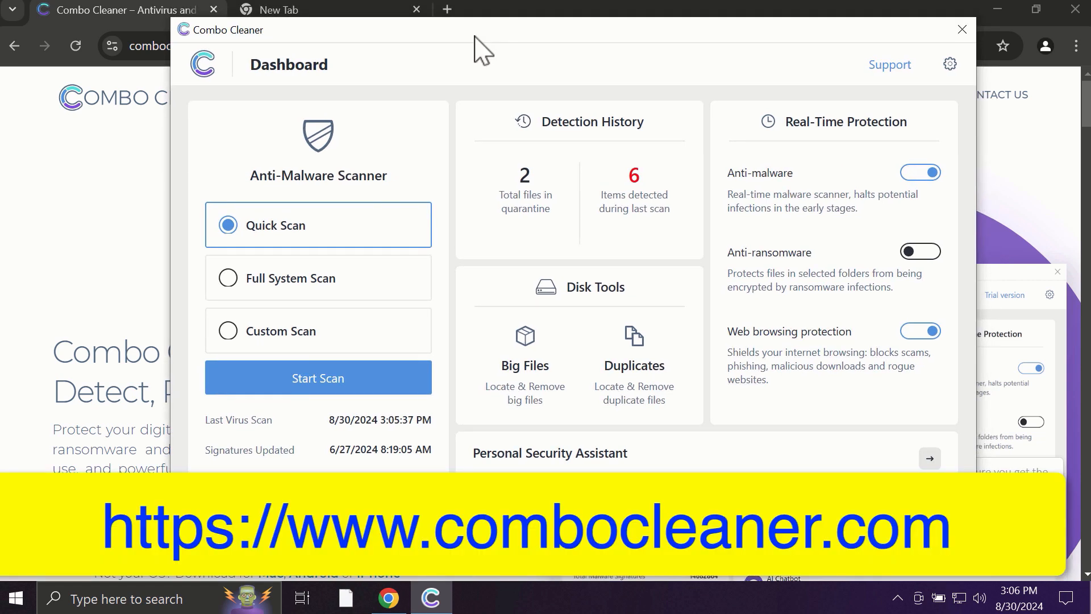
mouse_move(186, 245)
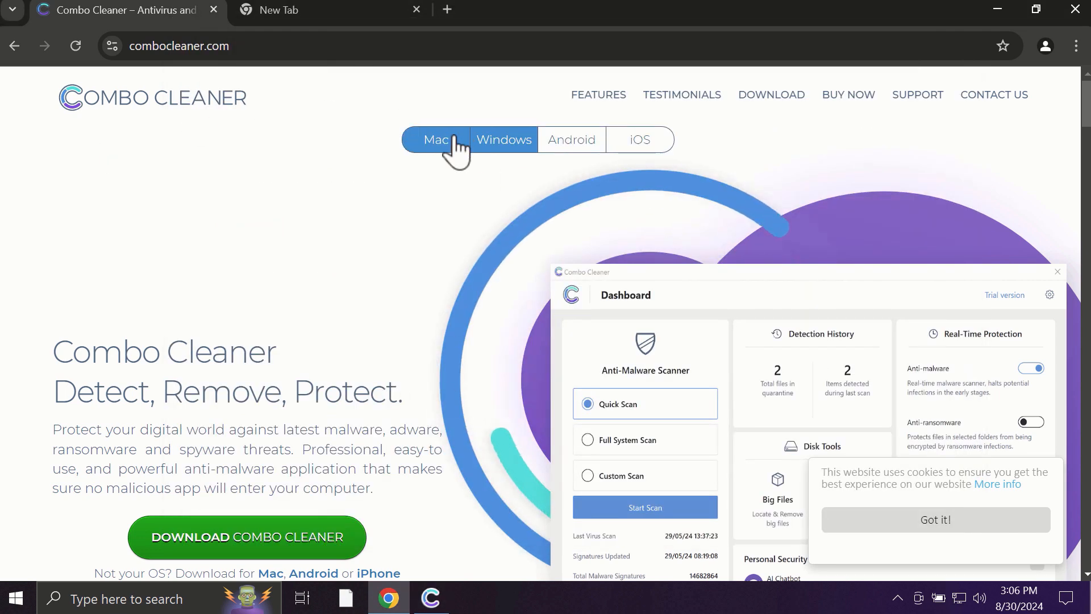
Show the Windows edition on combocleaner.com, then switch back to the Combo Cleaner app
left_click(503, 139)
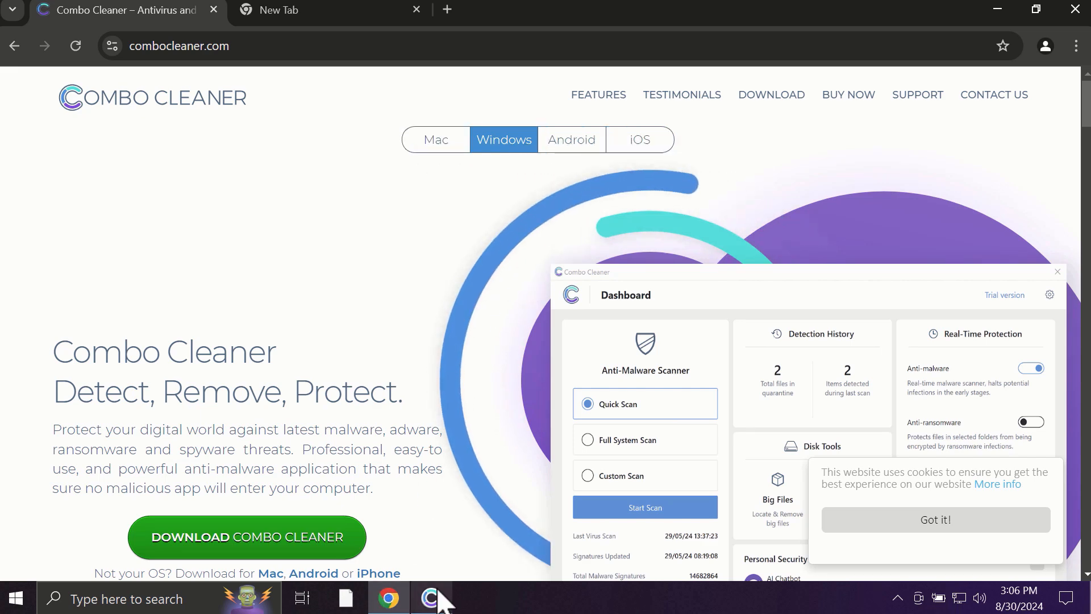
left_click(645, 506)
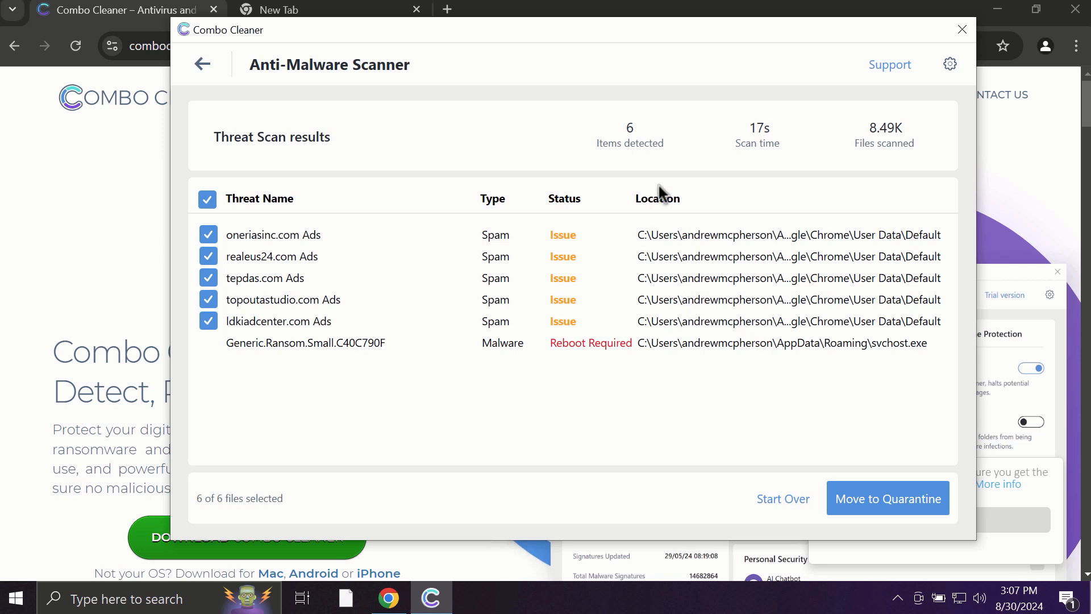
mouse_move(844, 83)
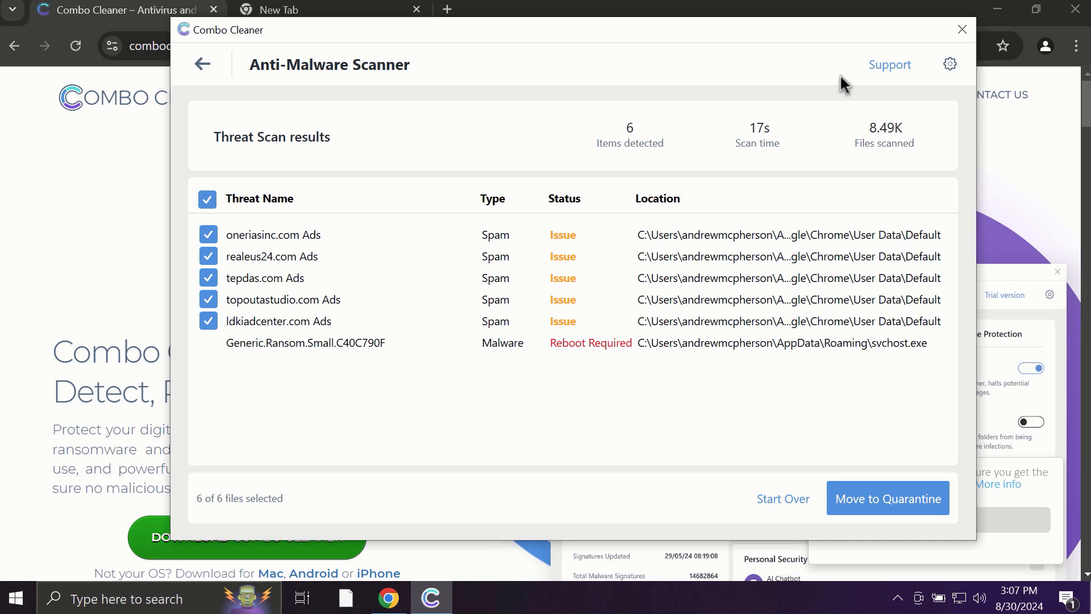
mouse_move(843, 84)
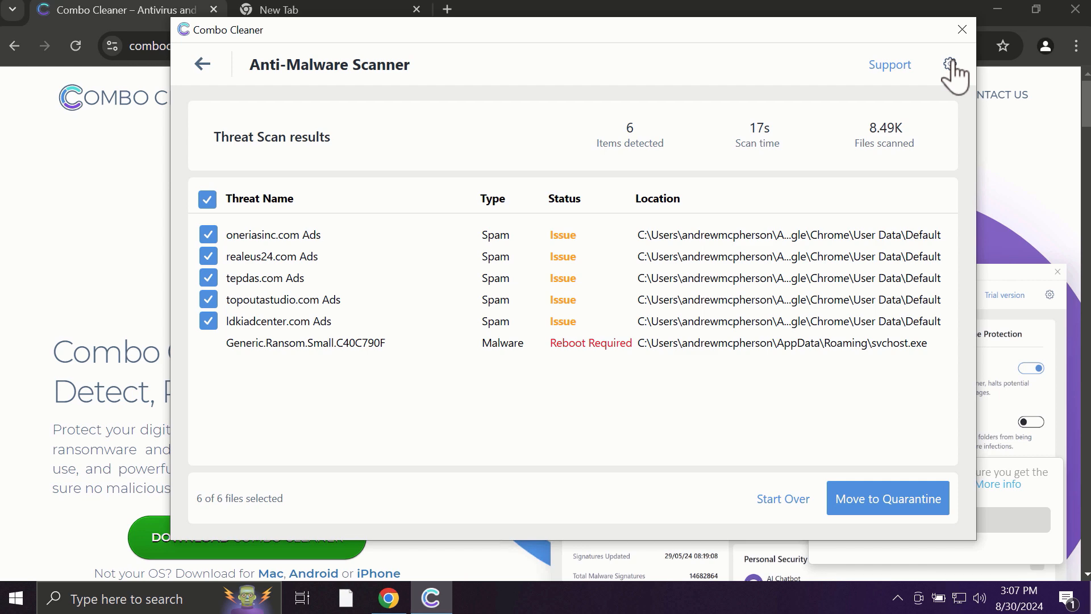
Open Combo Cleaner's Settings from the threat scan results screen
left_click(950, 64)
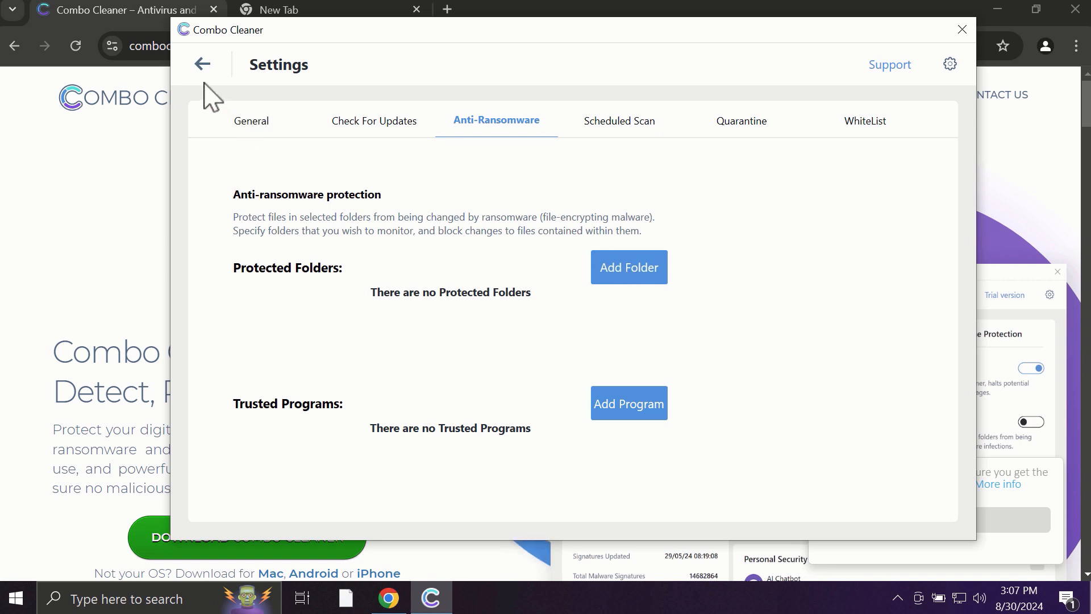
mouse_move(203, 74)
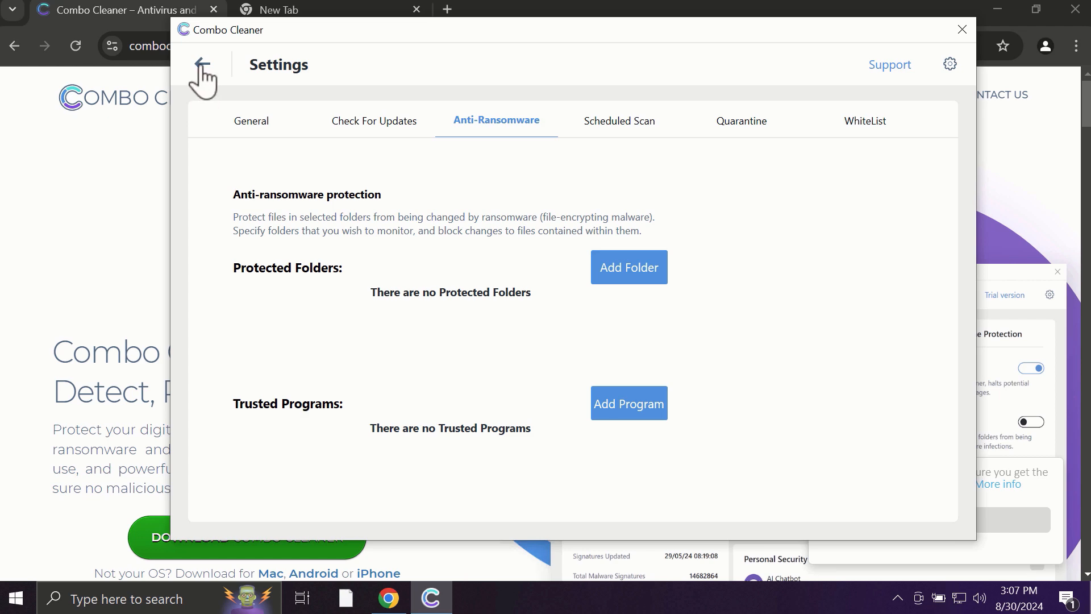
Leave the Anti-Ransomware settings and return to the Combo Cleaner dashboard
left_click(202, 75)
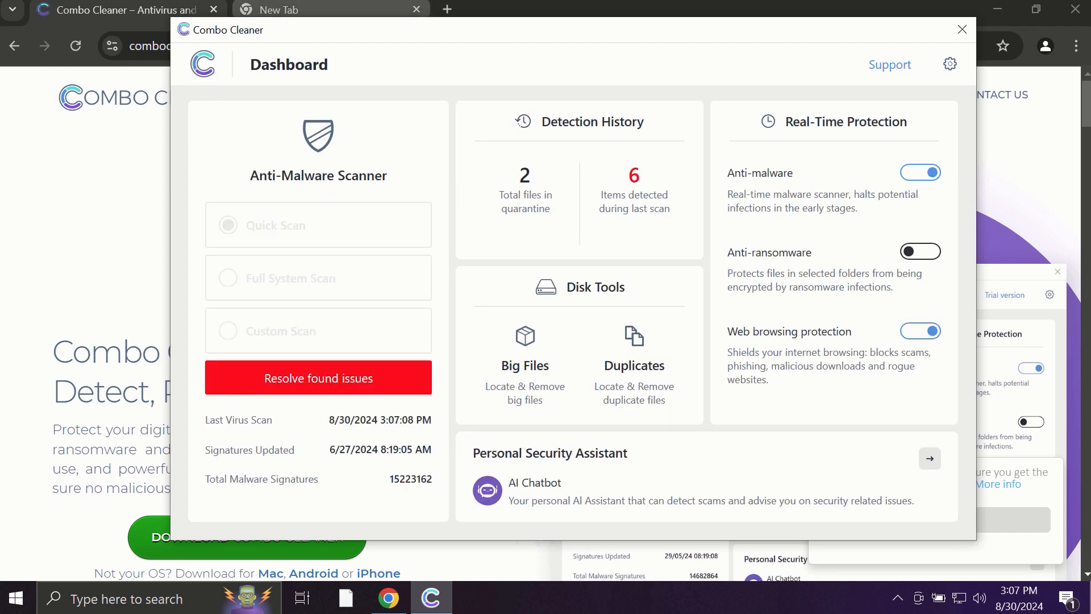